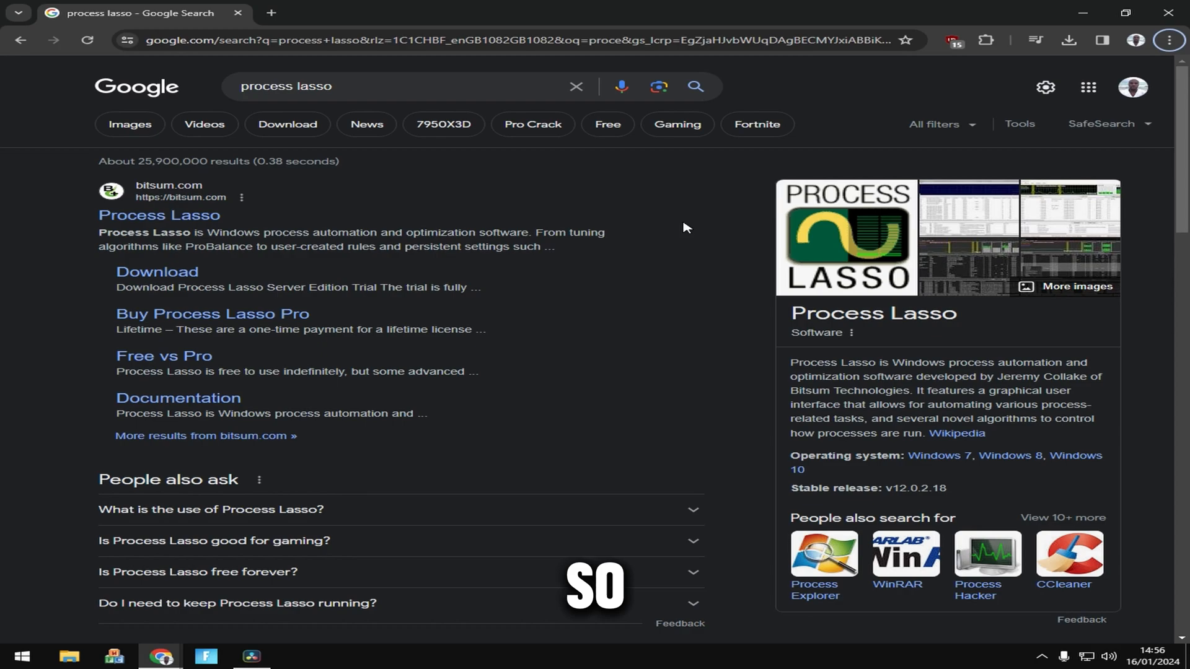
mouse_move(662, 220)
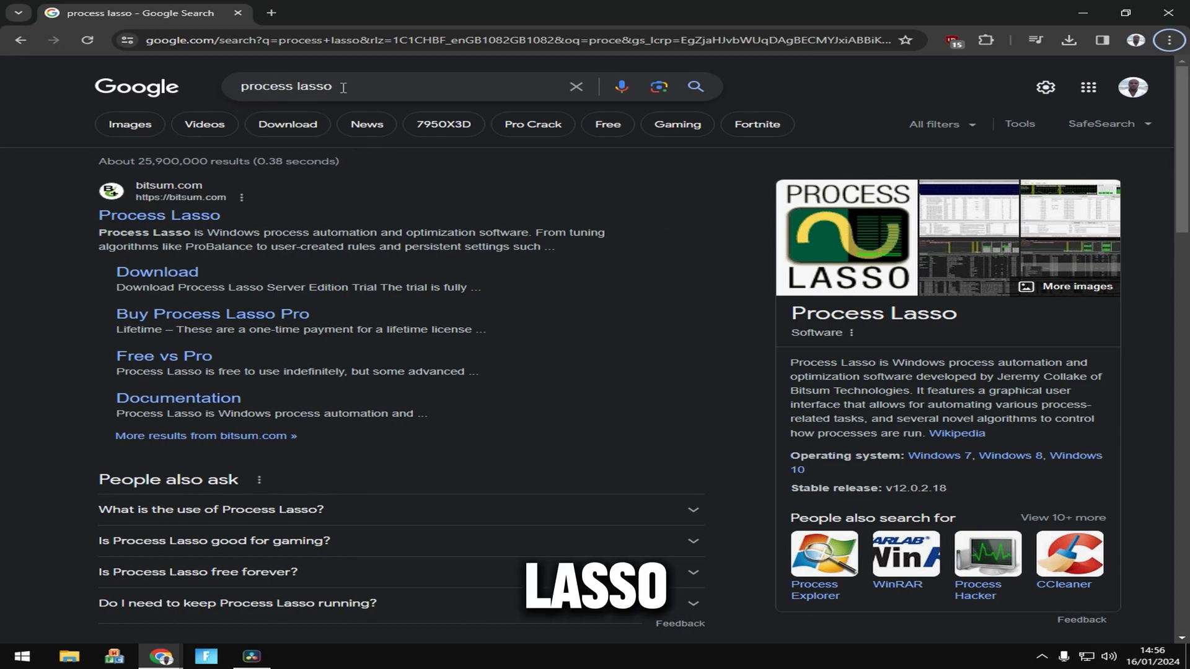
Go to the official Process Lasso site on bitsum.com from the Google results.
click(159, 216)
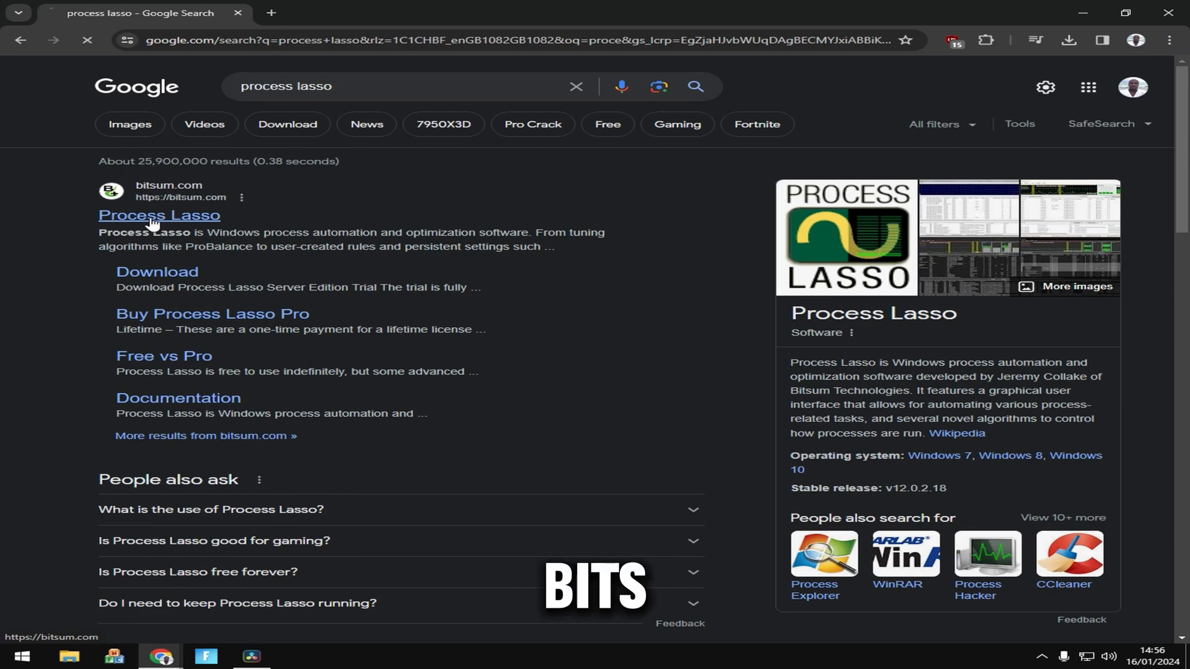
Download the free Process Lasso setup and launch processlassosetup64 from its folder.
click(160, 214)
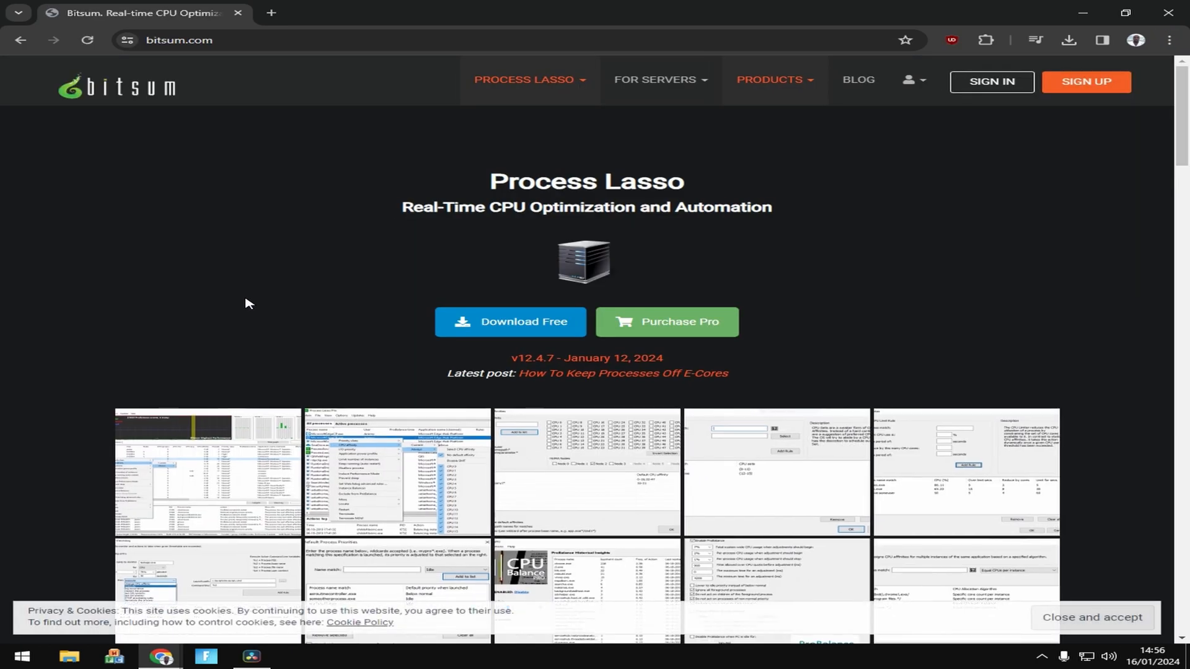
click(1069, 39)
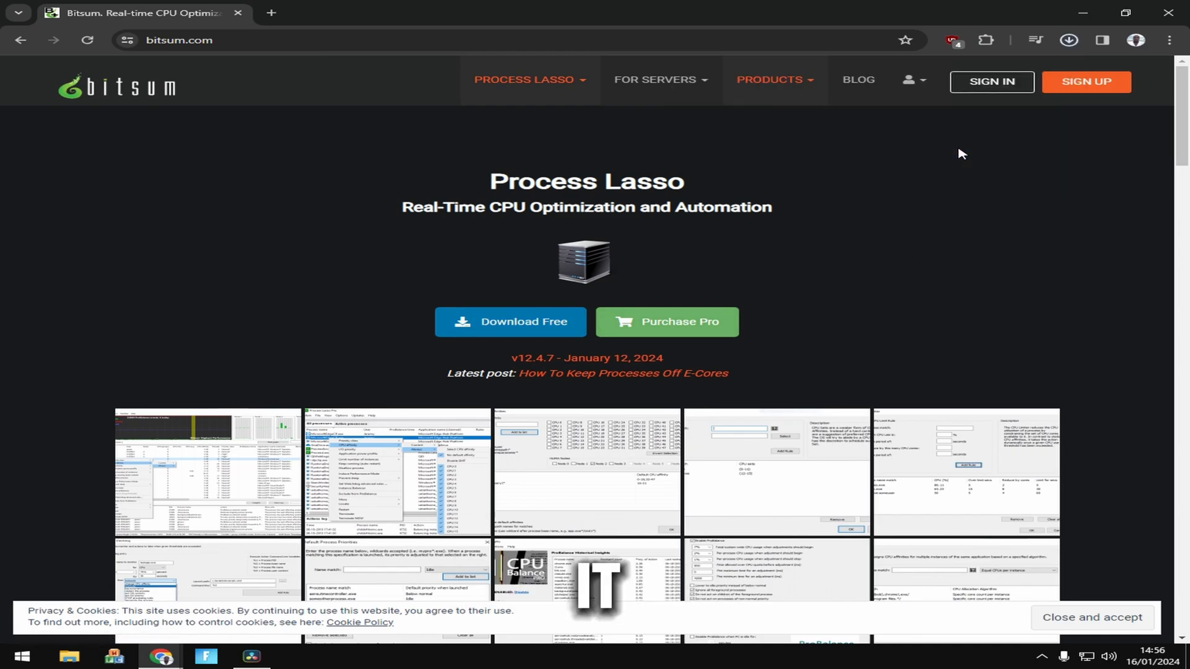
click(1070, 40)
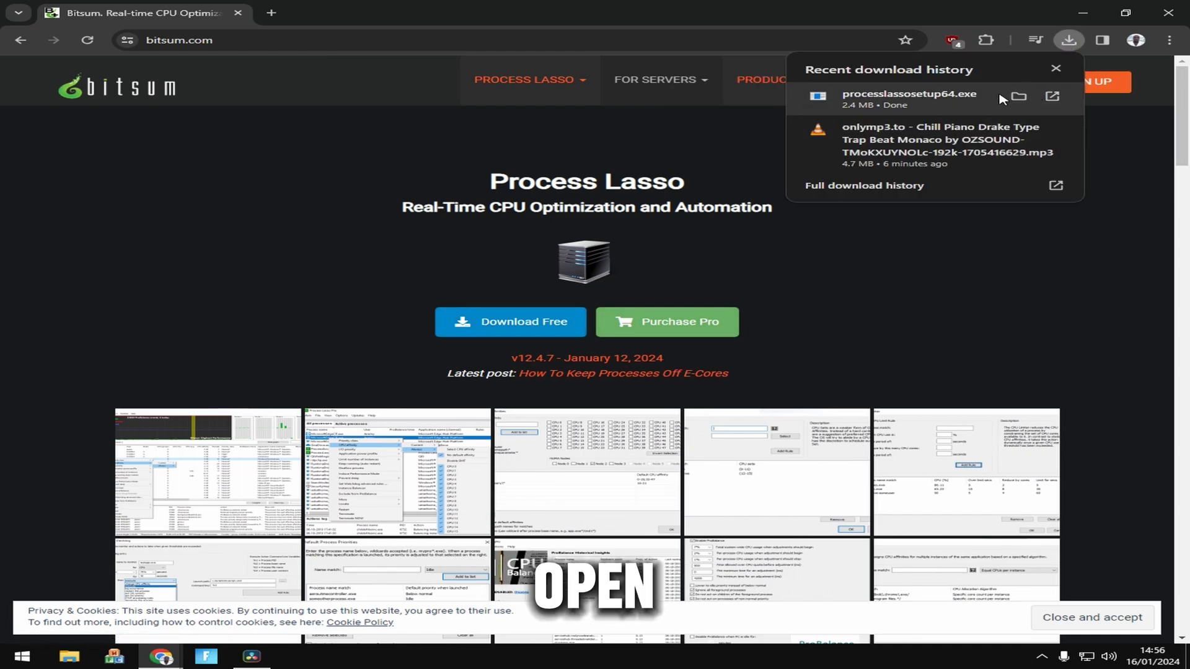
click(1019, 97)
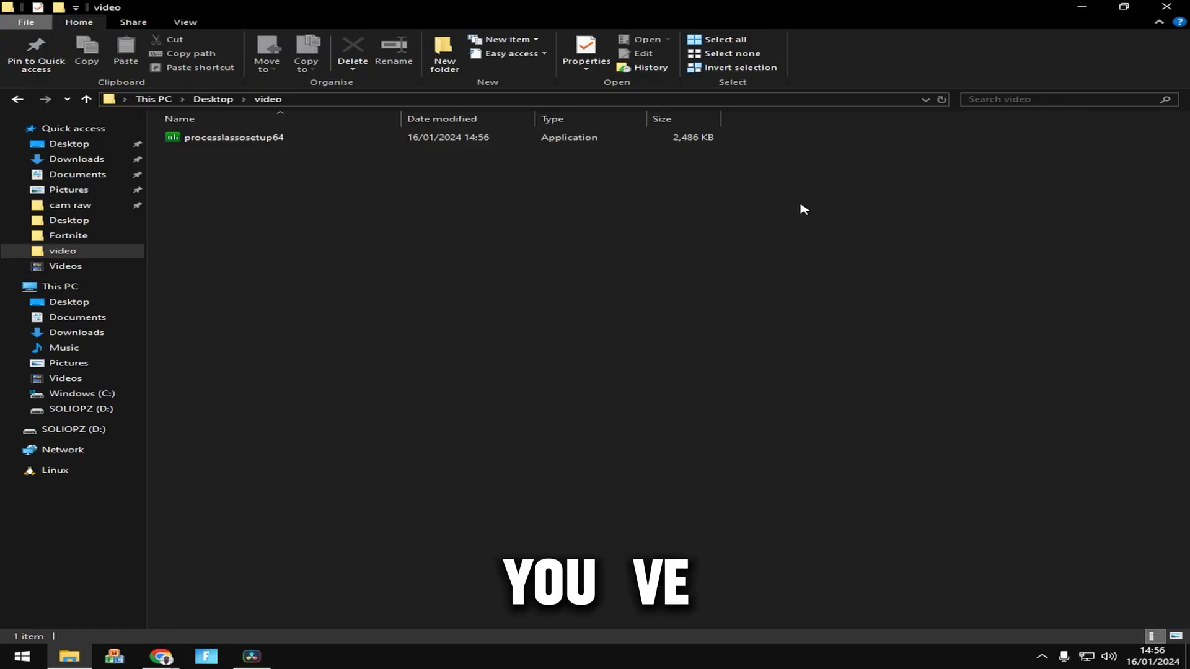
mouse_move(287, 144)
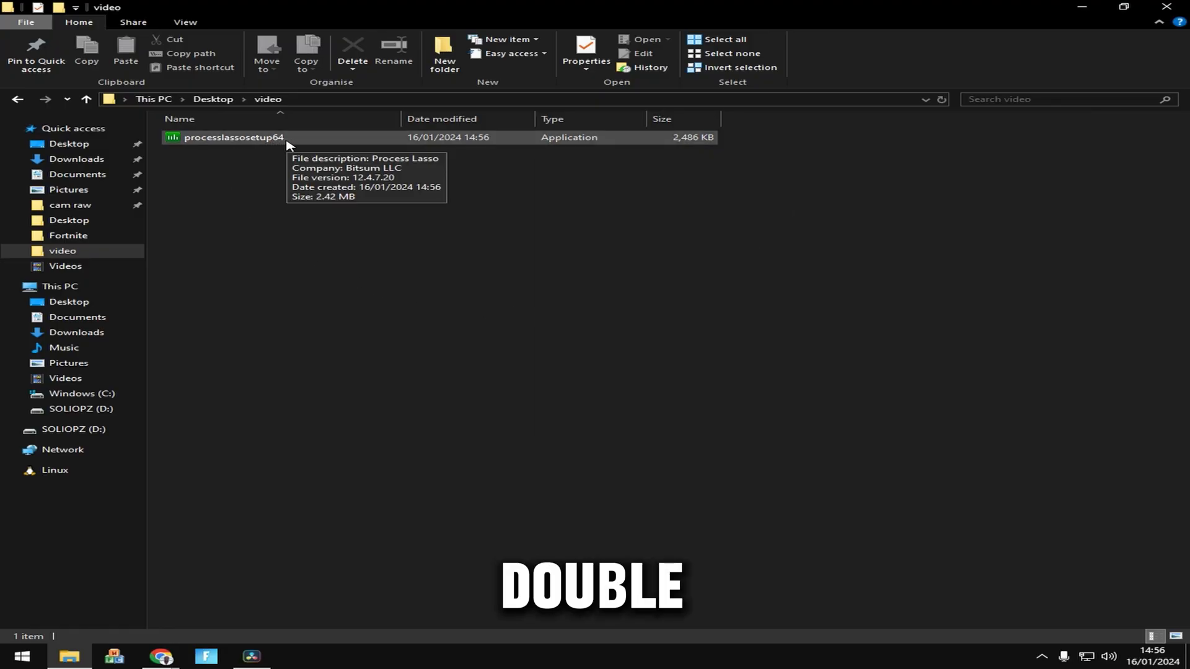
double_click(229, 138)
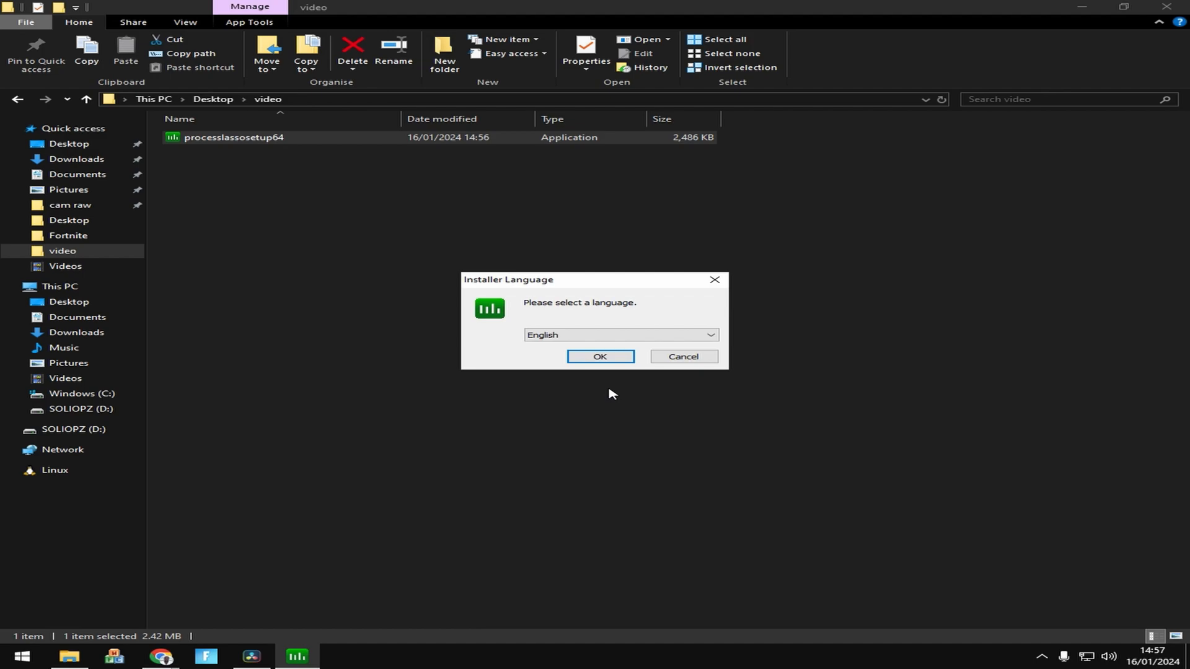
Install Process Lasso in English with default components and dismiss the purchase reminder.
click(600, 357)
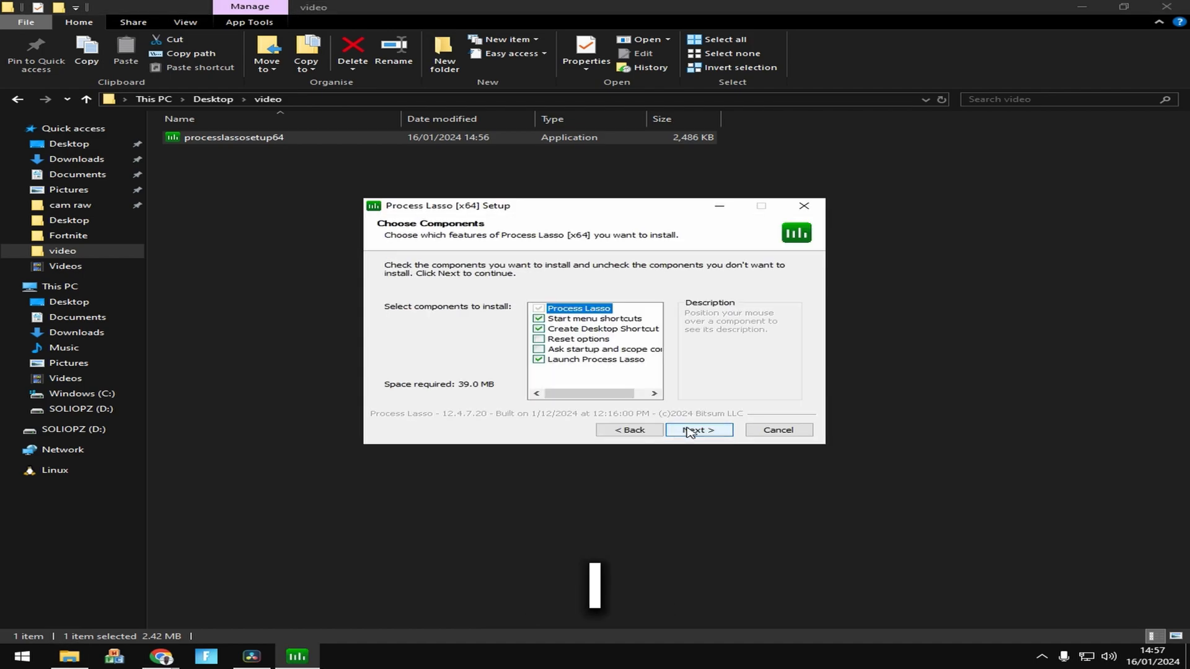
click(698, 430)
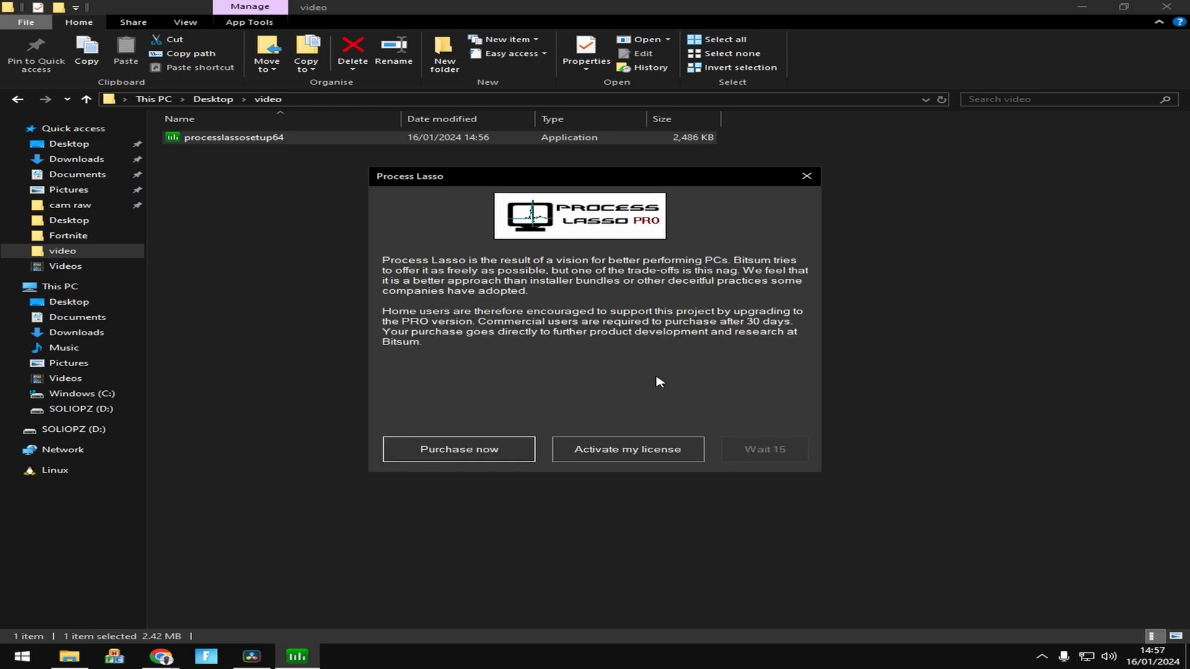
mouse_move(627, 449)
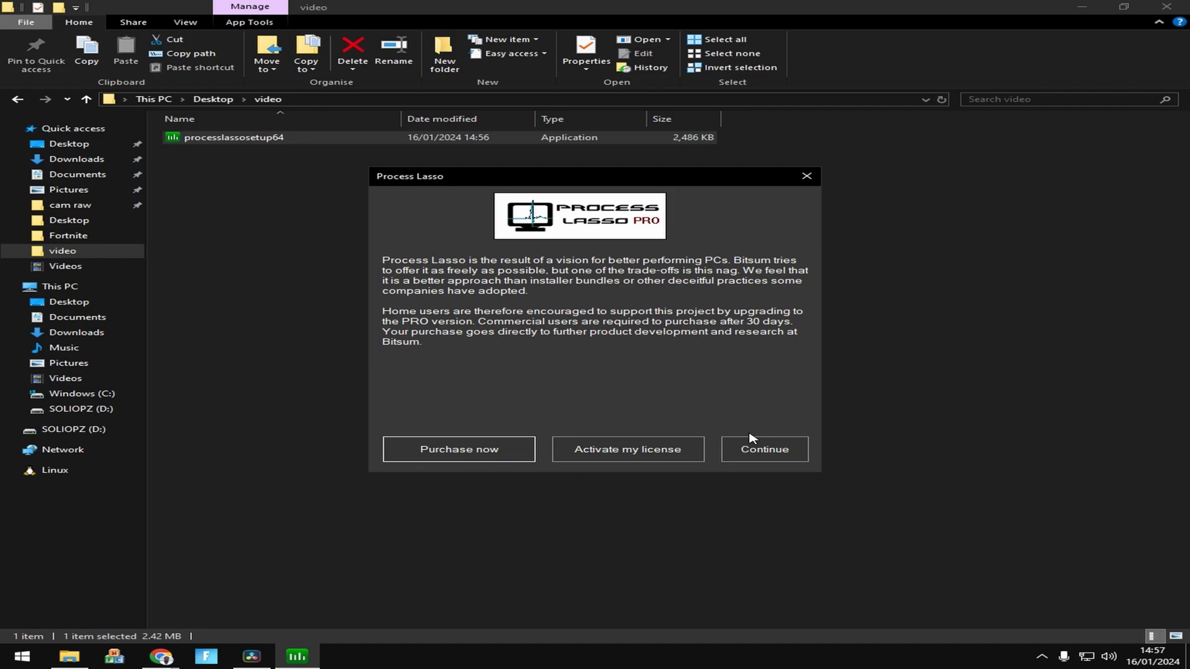
click(764, 449)
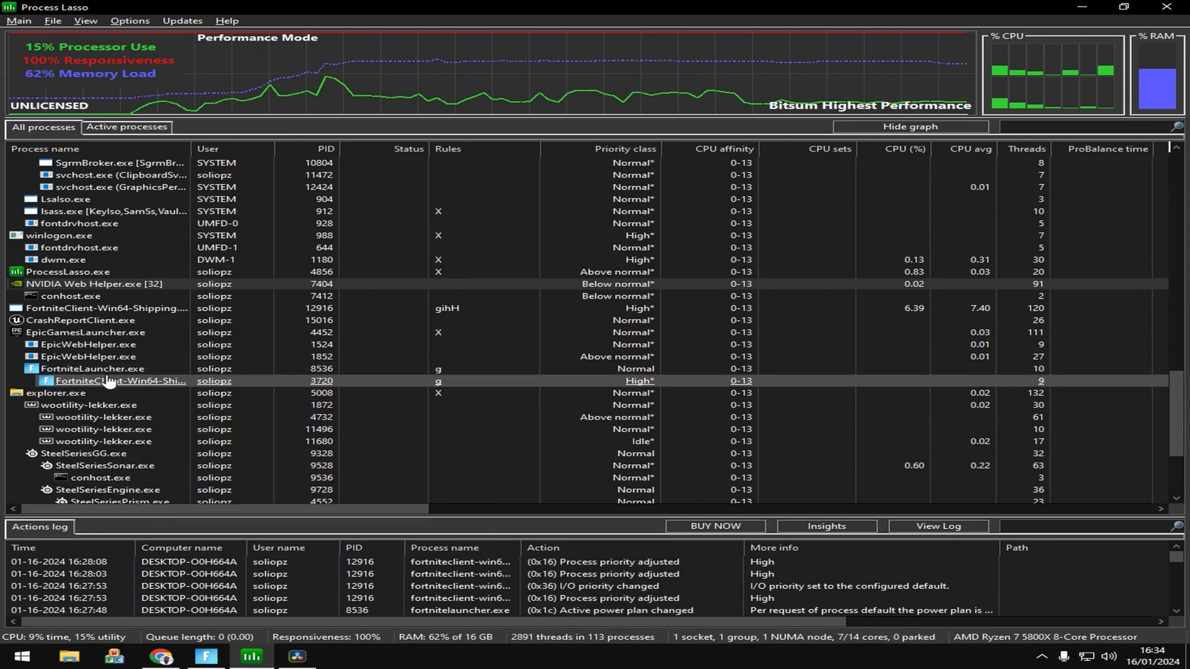
Bring up the actions menu for the FortniteClient-Win64-Shipping process.
right_click(120, 381)
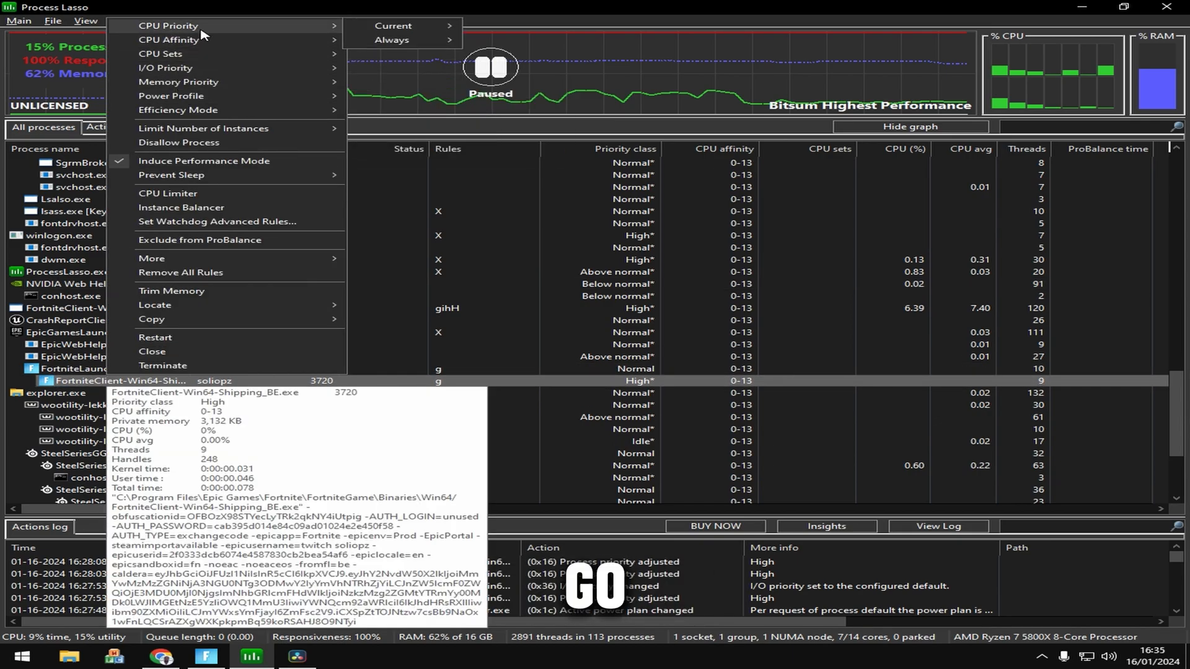
Set the Fortnite client's CPU priority to Always > High.
click(393, 40)
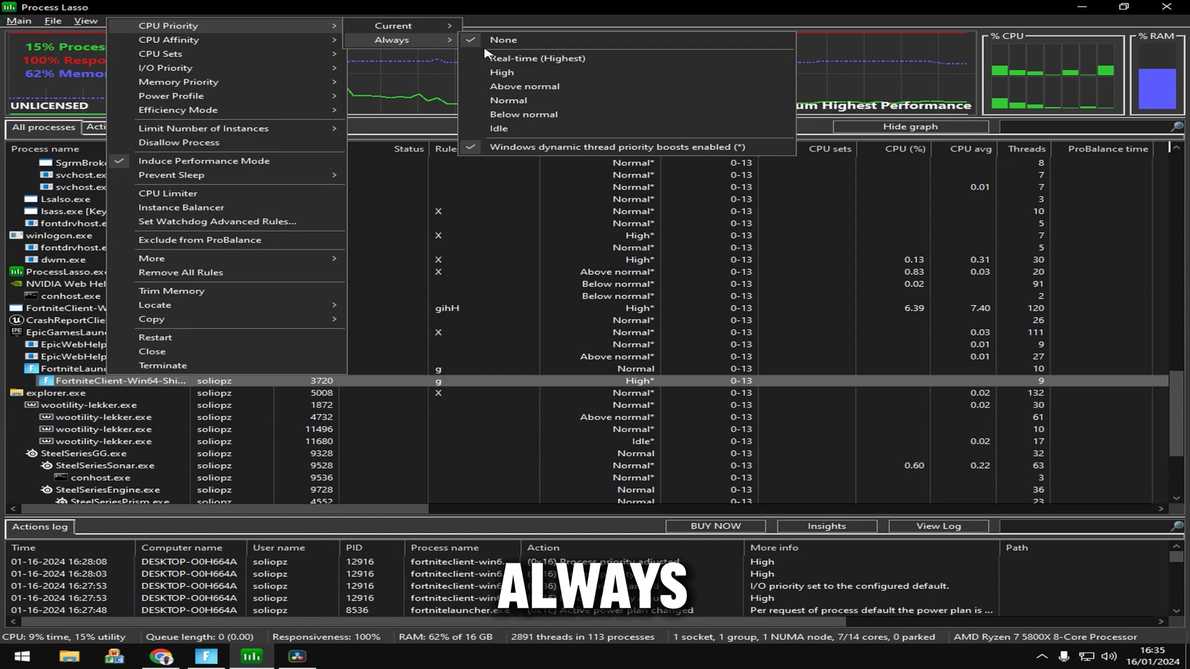
mouse_move(523, 86)
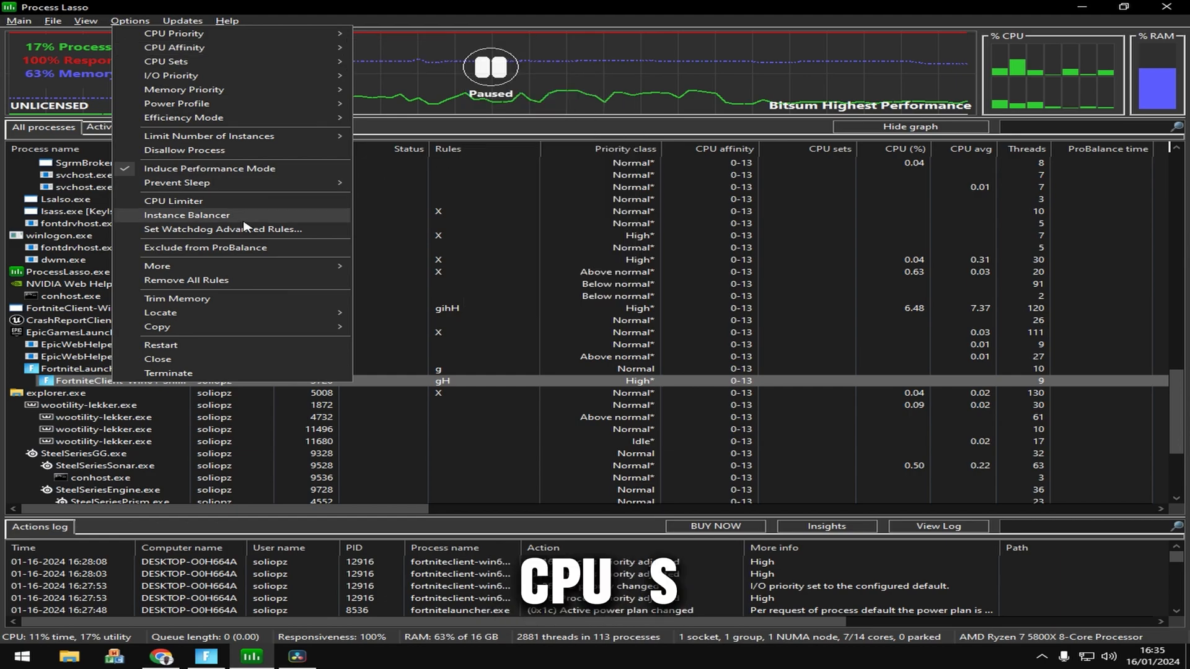
Give Fortnite the Bitsum Highest Performance power profile, exclude it from ProBalance and disable IdleSaver.
click(176, 102)
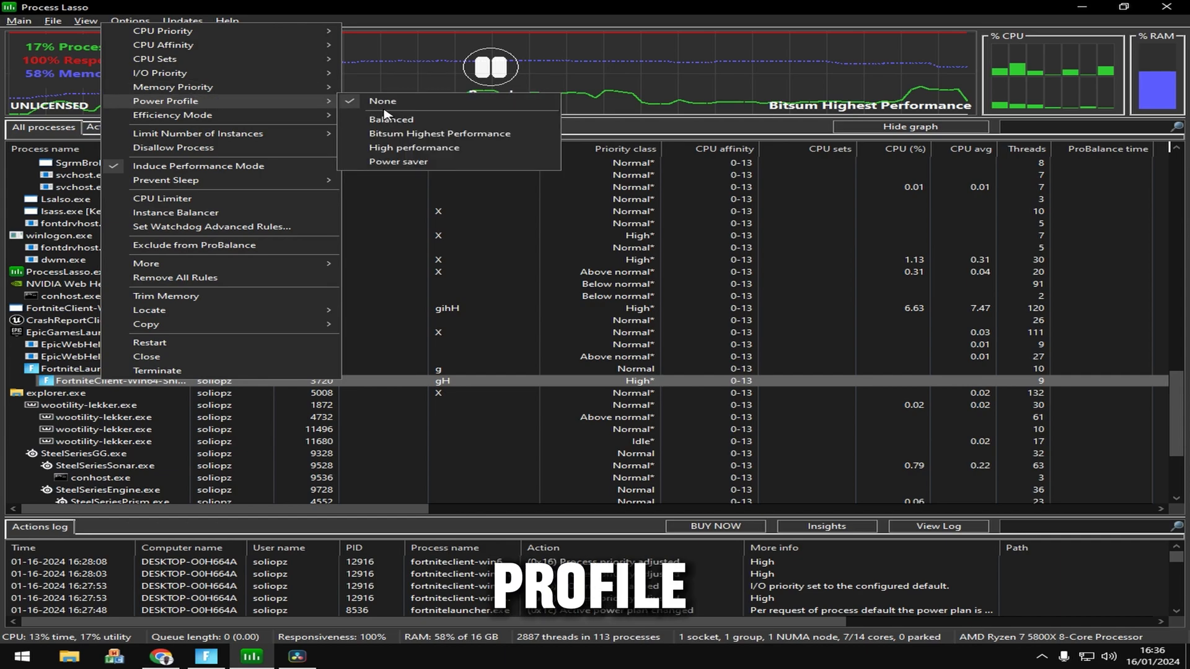
mouse_move(439, 133)
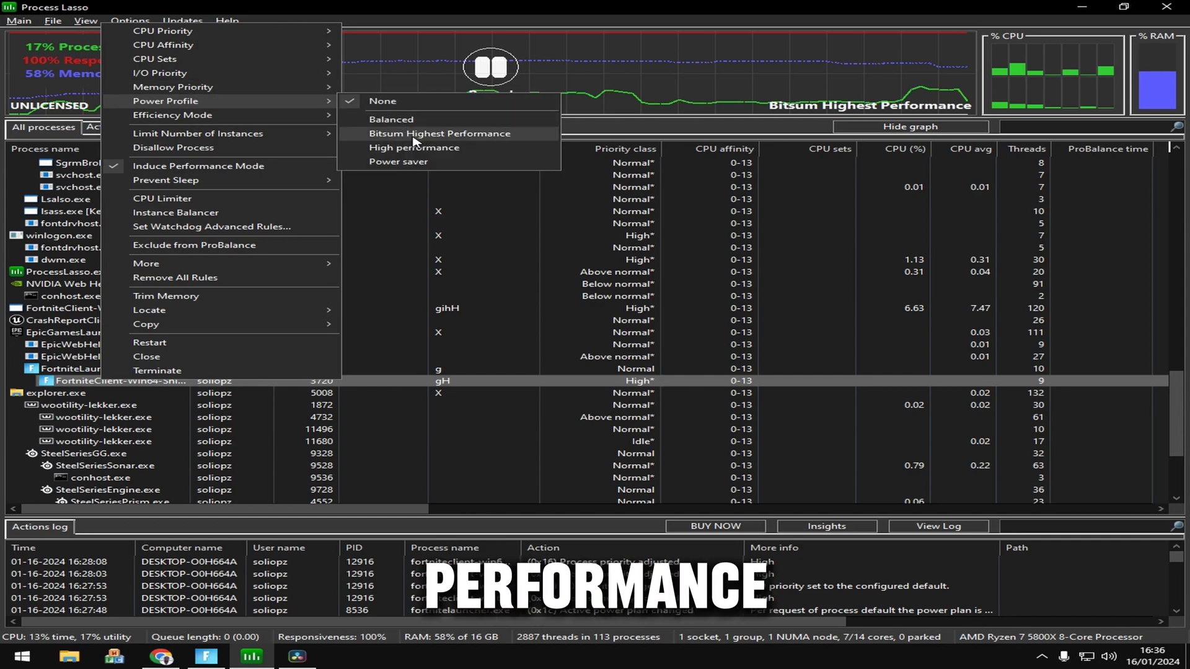
click(416, 147)
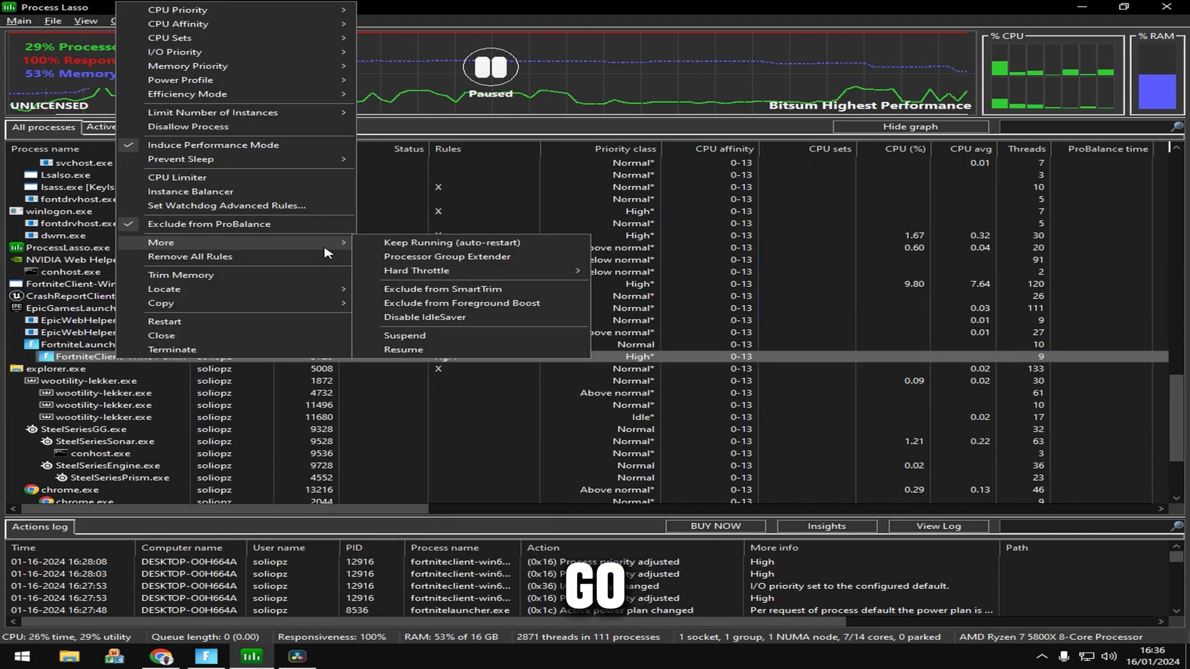
mouse_move(451, 323)
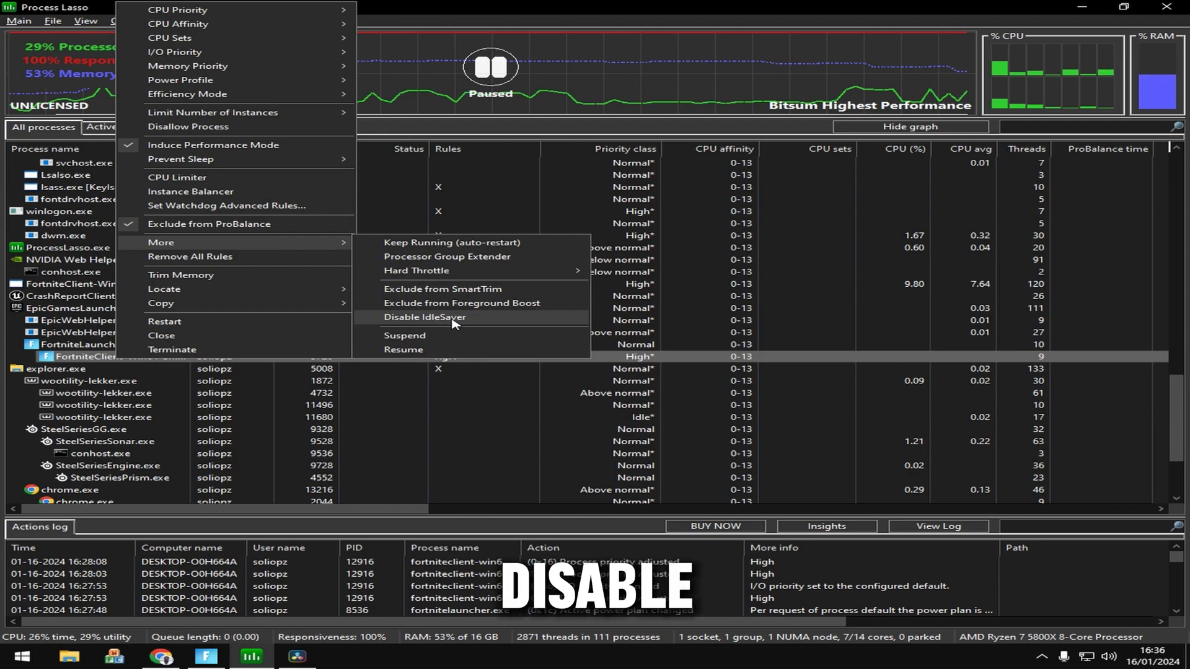
click(424, 316)
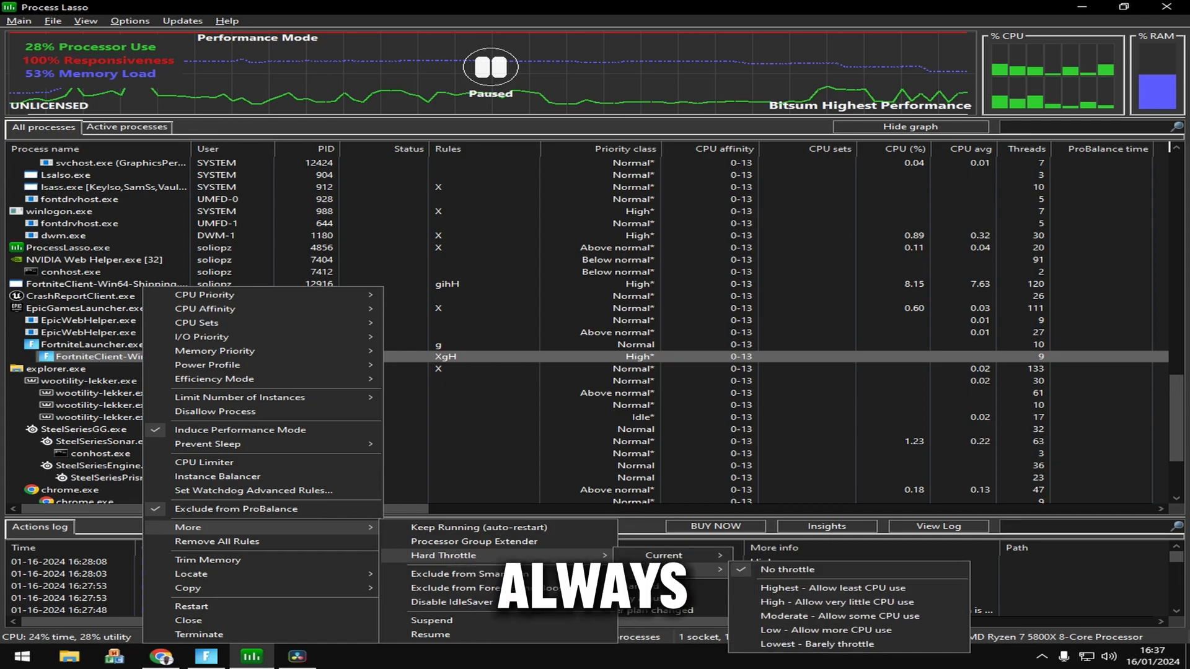
mouse_move(660, 569)
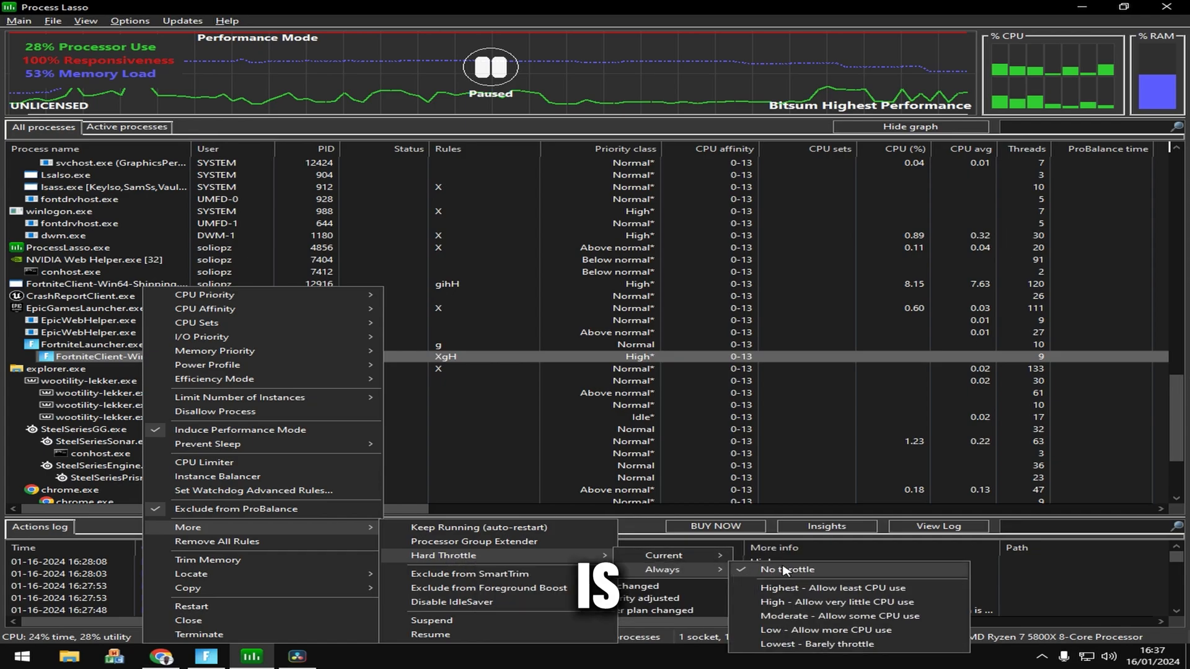